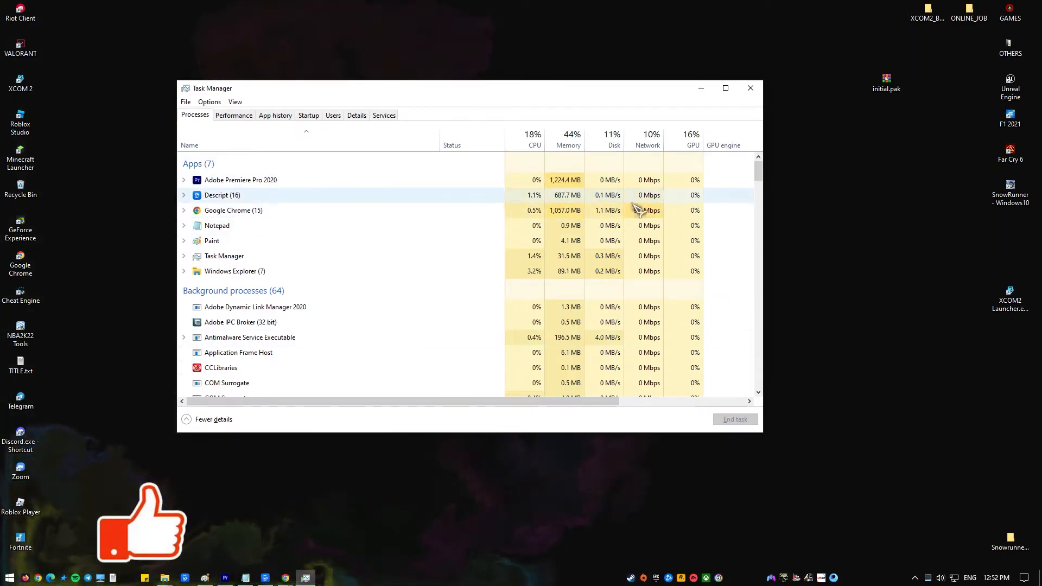
Step: Review Task Manager's Performance, App history, Details, Services and Processes tabs
{"action": "scroll", "scroll_direction": "down", "scroll_amount": 3}
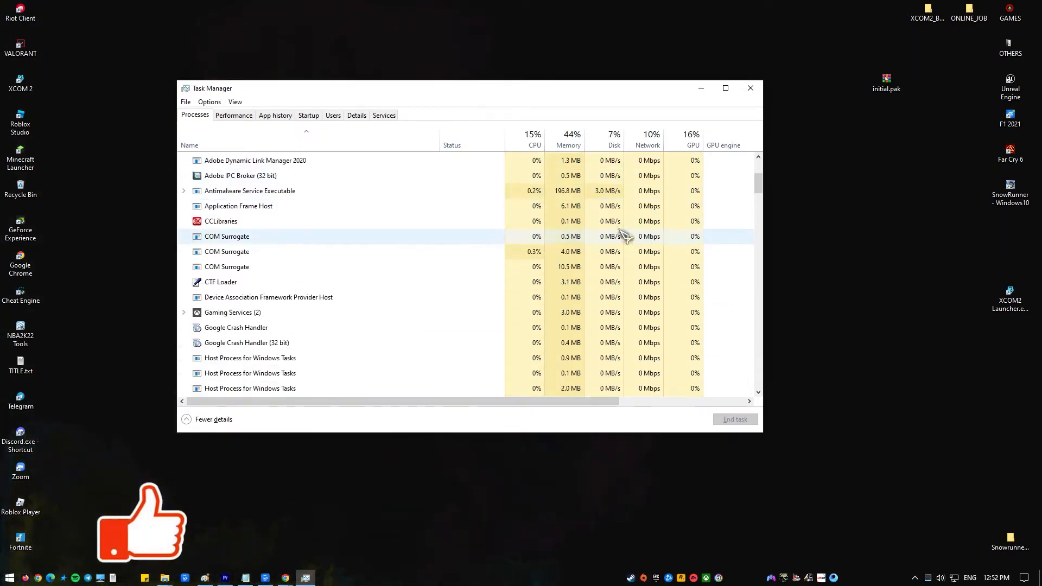
{"action": "scroll", "scroll_direction": "down", "scroll_amount": 3}
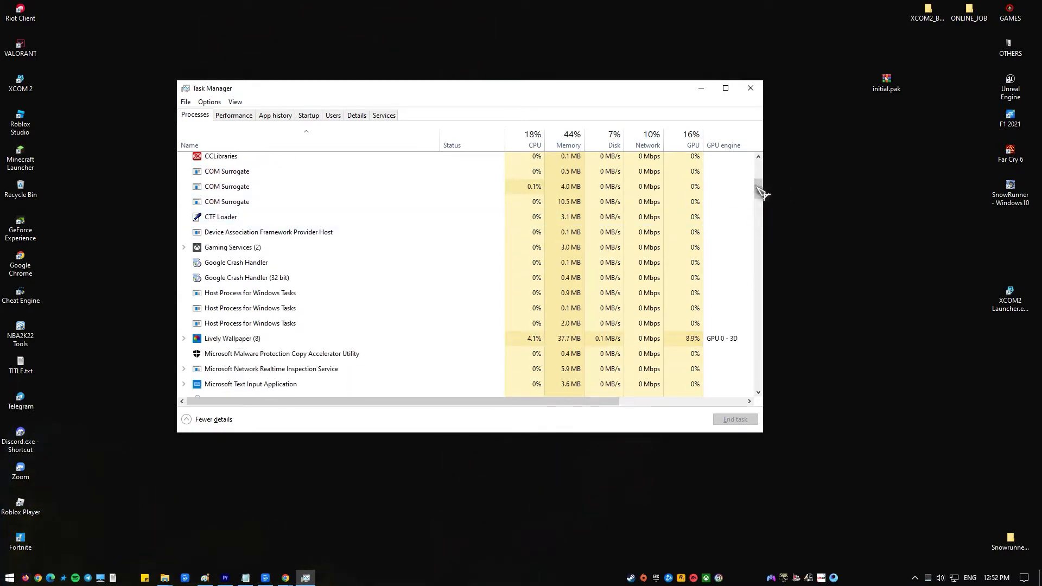
{"action": "mouse_move", "coordinate": [744, 246]}
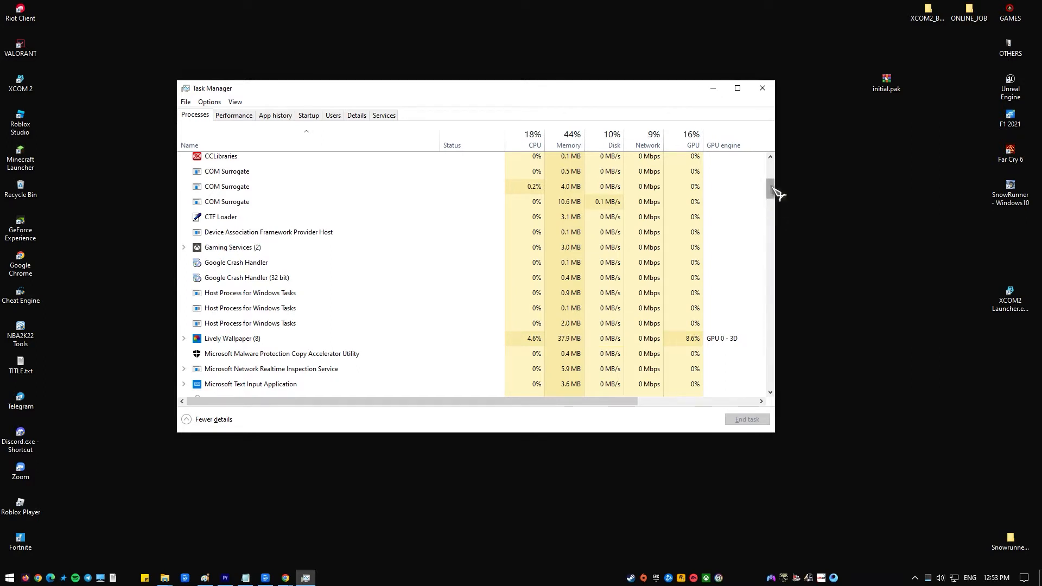
{"action": "scroll", "scroll_direction": "down", "scroll_amount": 3}
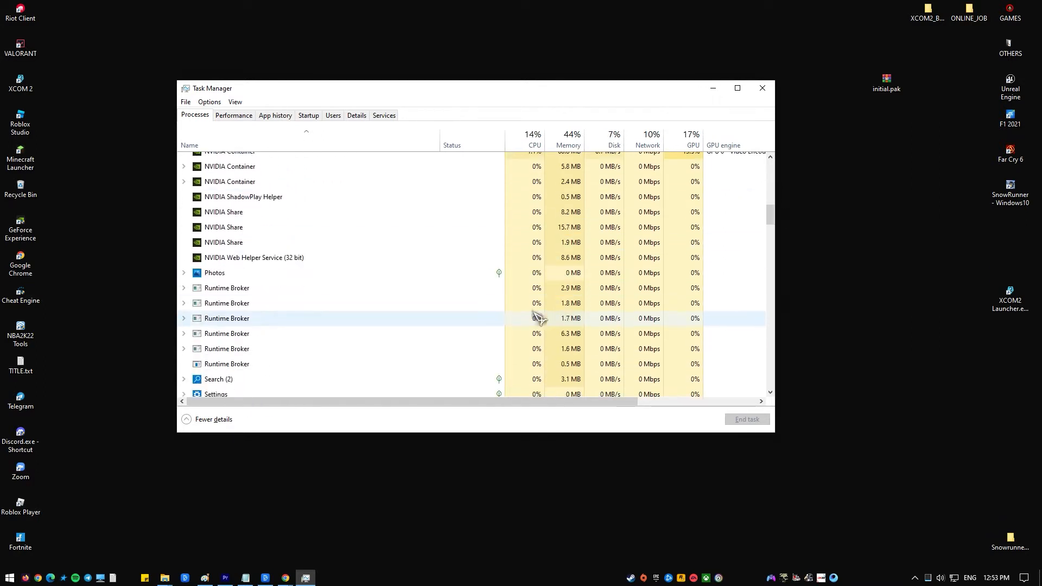
{"action": "scroll", "scroll_direction": "down", "scroll_amount": 3}
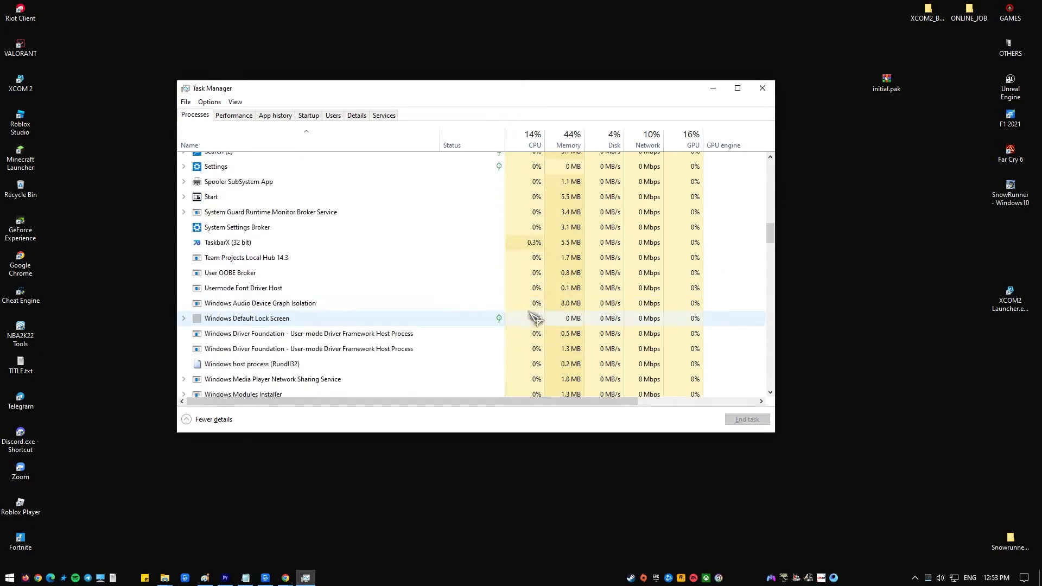
{"action": "left_click", "coordinate": [233, 116]}
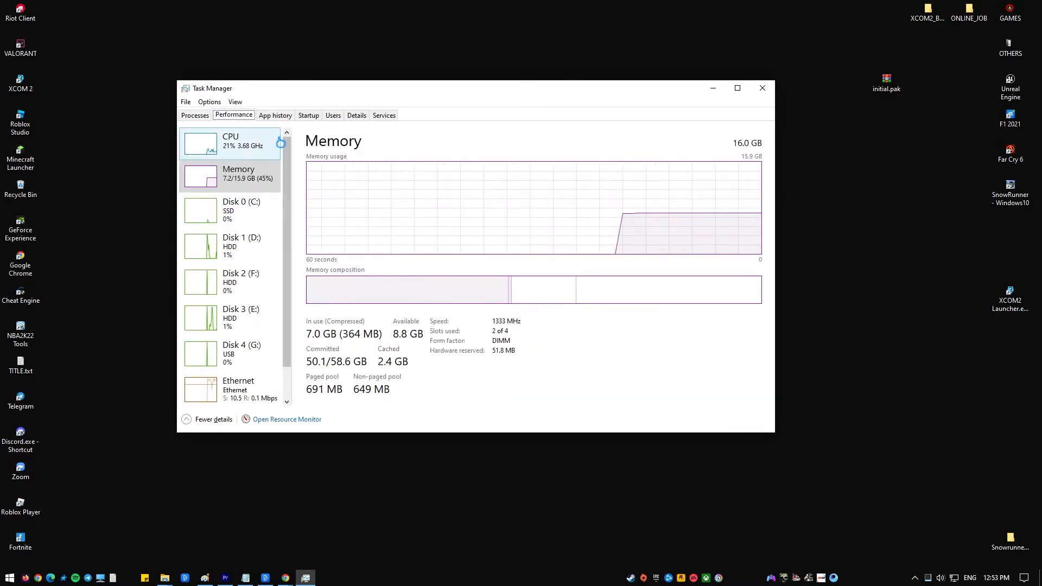
{"action": "left_click", "coordinate": [274, 115]}
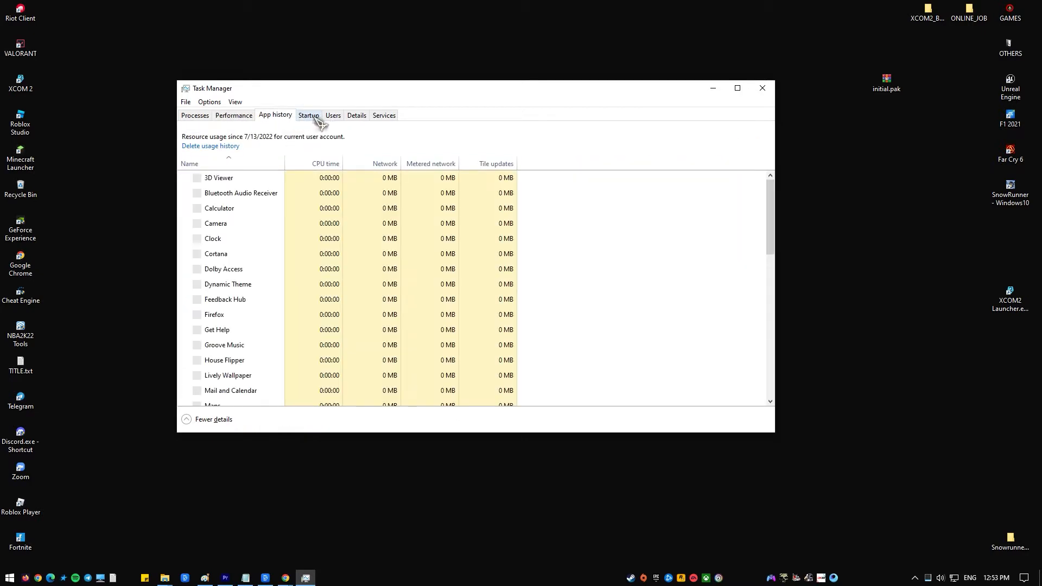
{"action": "left_click", "coordinate": [356, 115]}
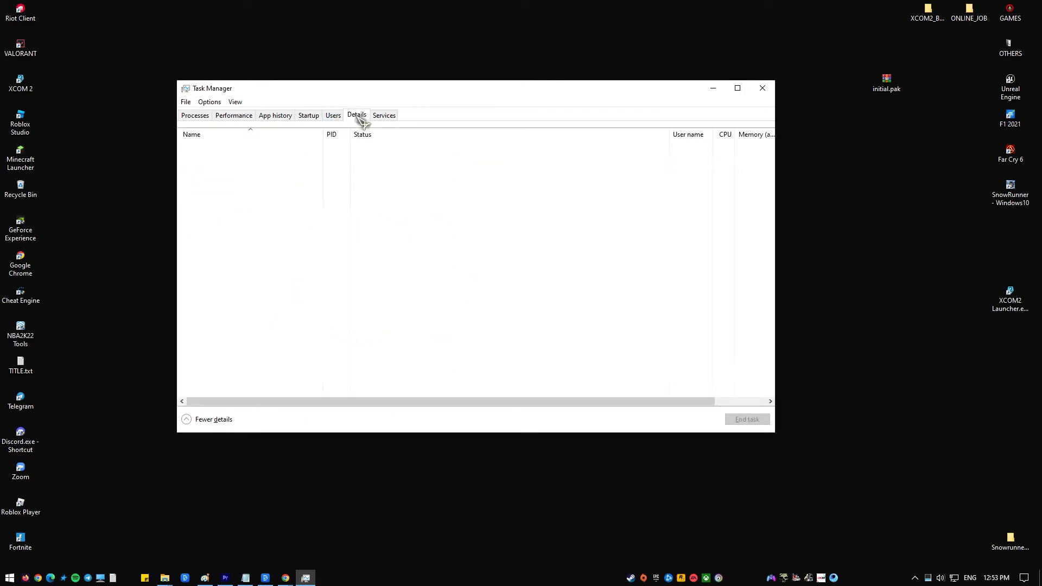
{"action": "left_click", "coordinate": [384, 115]}
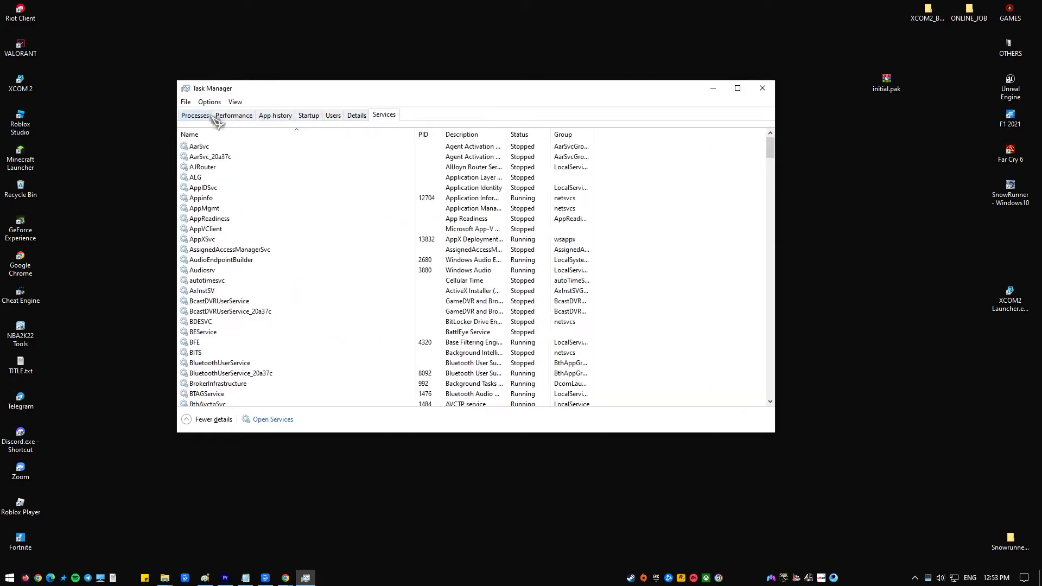
{"action": "left_click", "coordinate": [195, 115]}
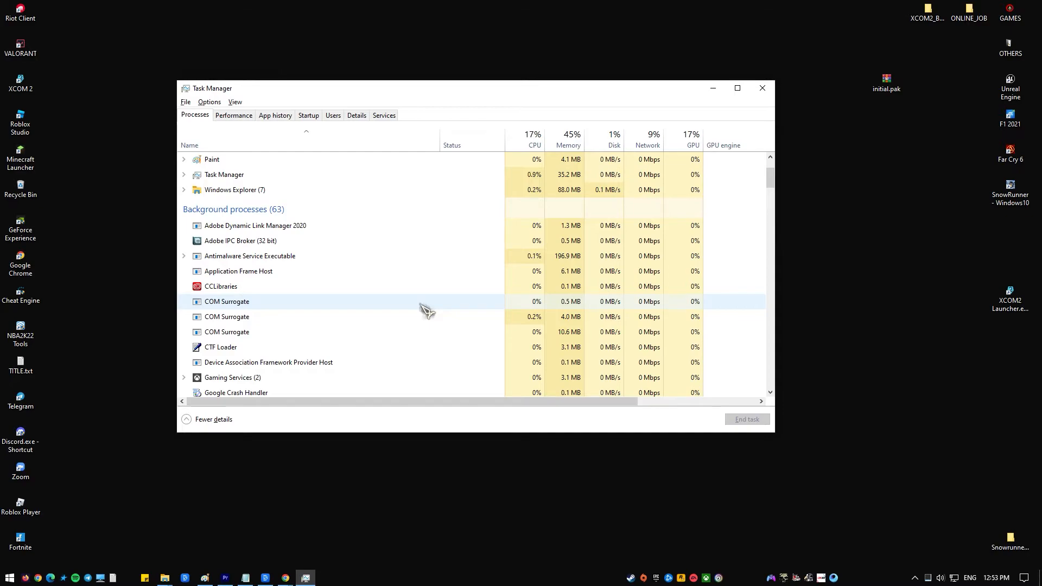
Step: Check the Start power options, then reach Virus & threat protection via Update & Security
{"action": "left_click", "coordinate": [9, 578]}
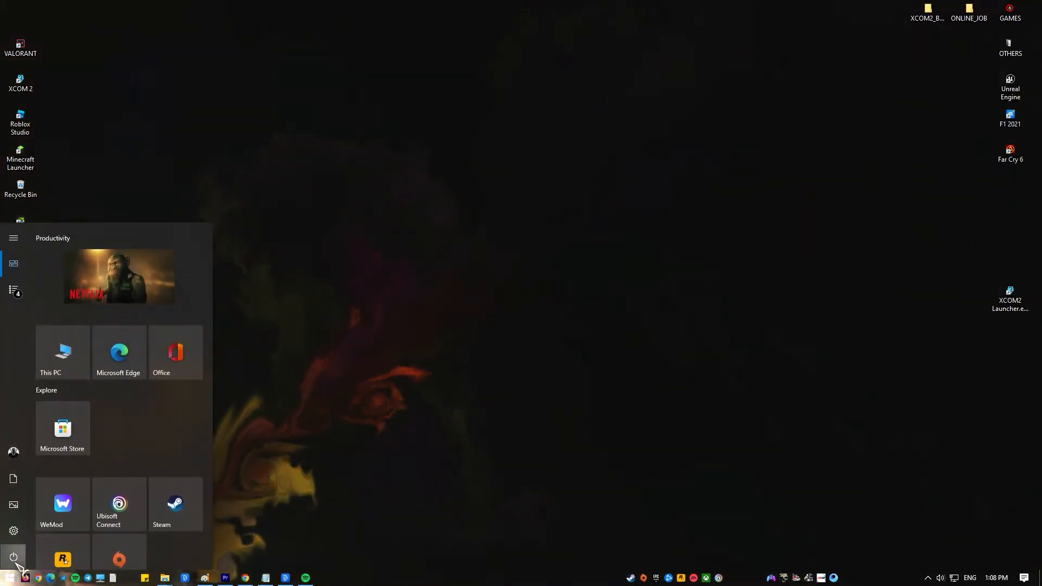
{"action": "left_click", "coordinate": [13, 557]}
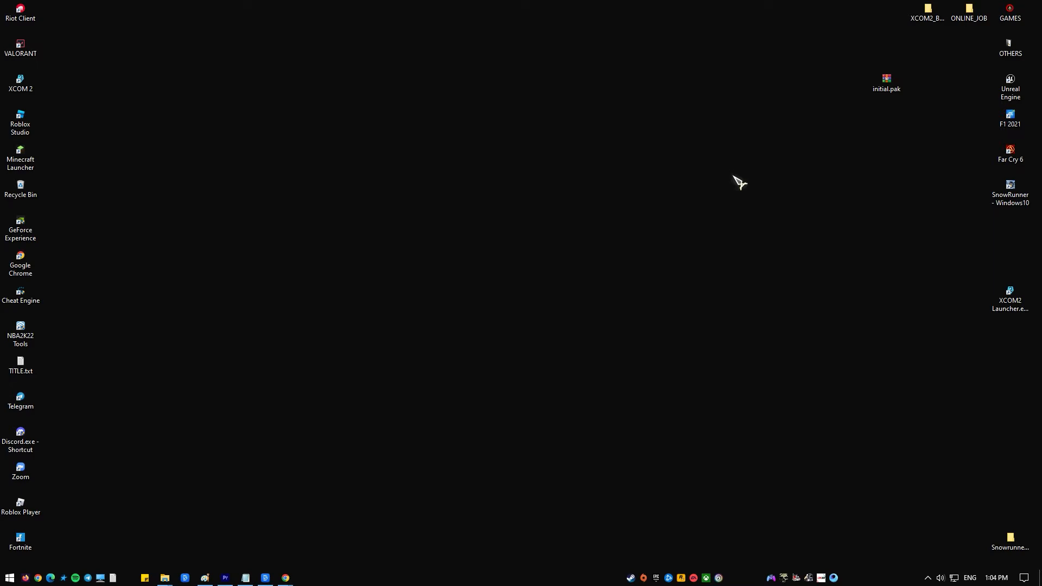
{"action": "left_click", "coordinate": [9, 577]}
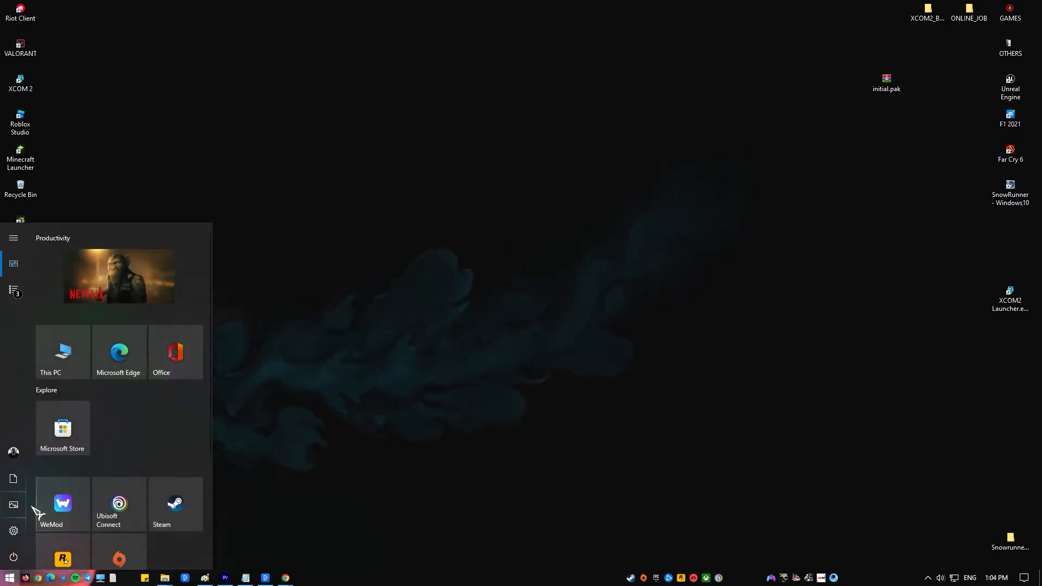
{"action": "left_click", "coordinate": [13, 530]}
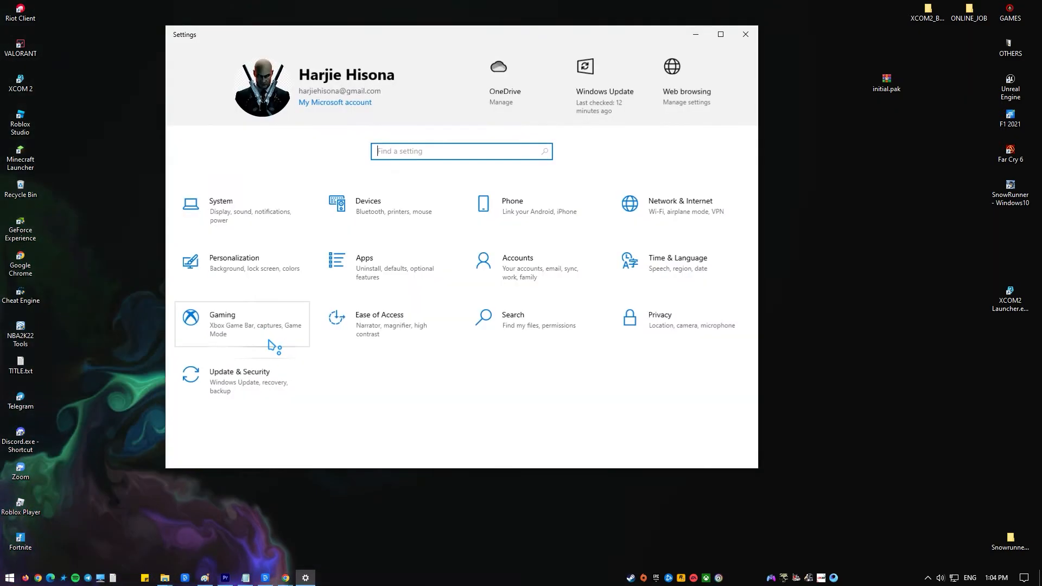
{"action": "left_click", "coordinate": [604, 91]}
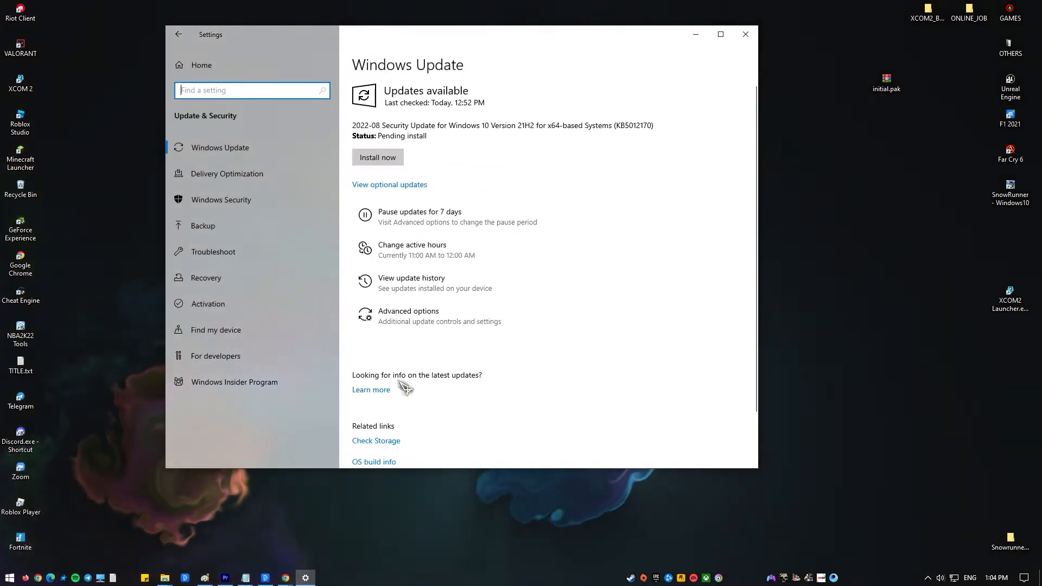
{"action": "left_click", "coordinate": [220, 199]}
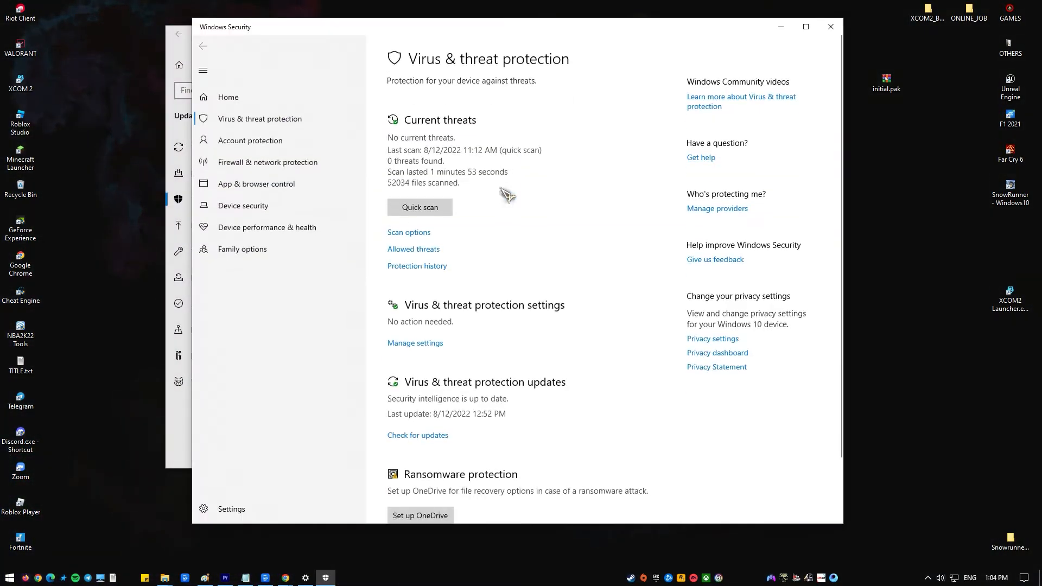
Step: Select Full scan under Scan options and start the scan
{"action": "left_click", "coordinate": [408, 232]}
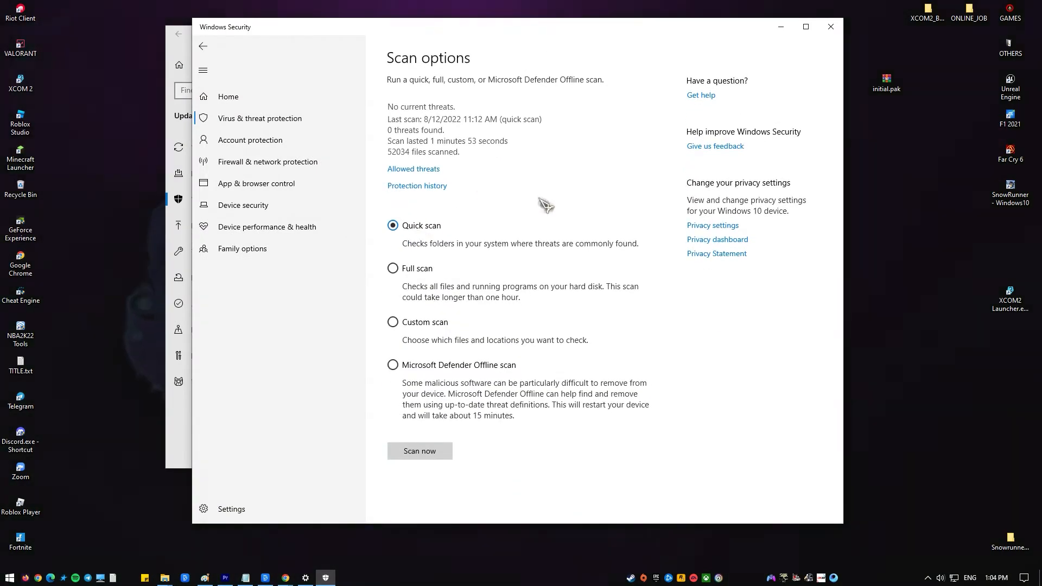
{"action": "left_click", "coordinate": [393, 267]}
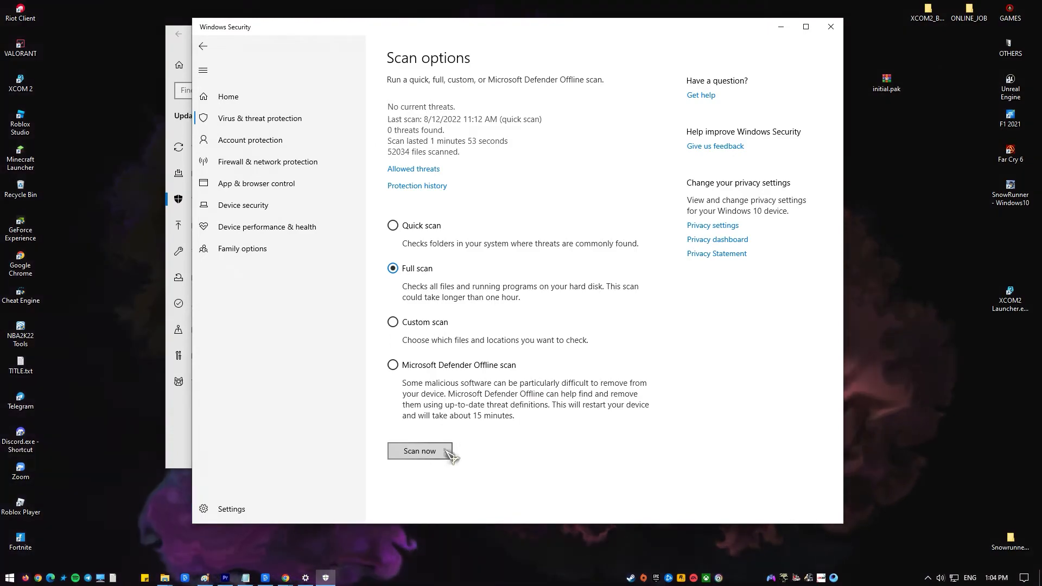
{"action": "left_click", "coordinate": [830, 27]}
{"action": "type", "text": "gpedit.msc"}
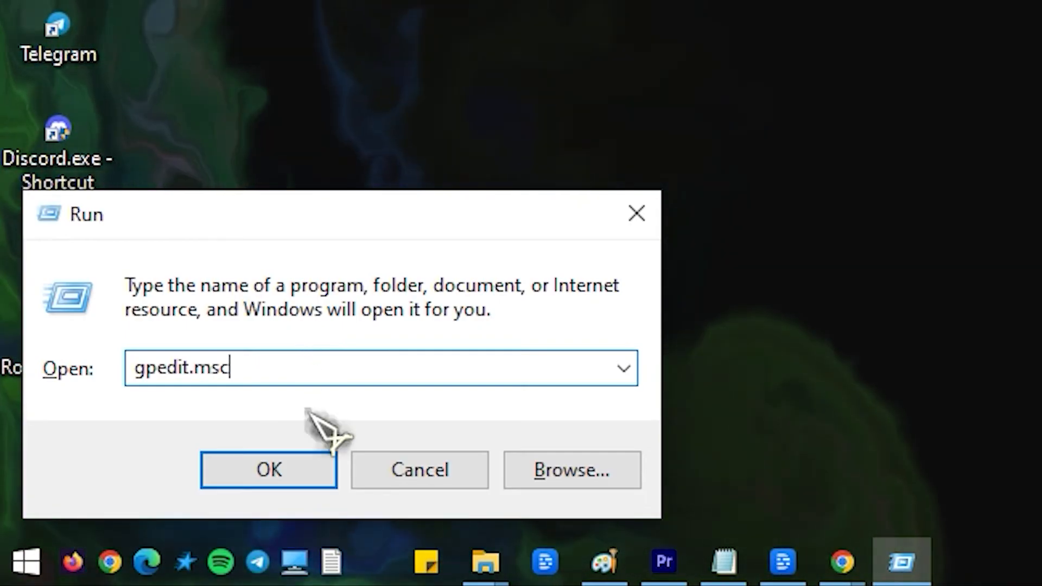
Step: Launch gpedit and open Remove Task Manager under User Configuration > Administrative Templates
{"action": "left_click", "coordinate": [268, 469]}
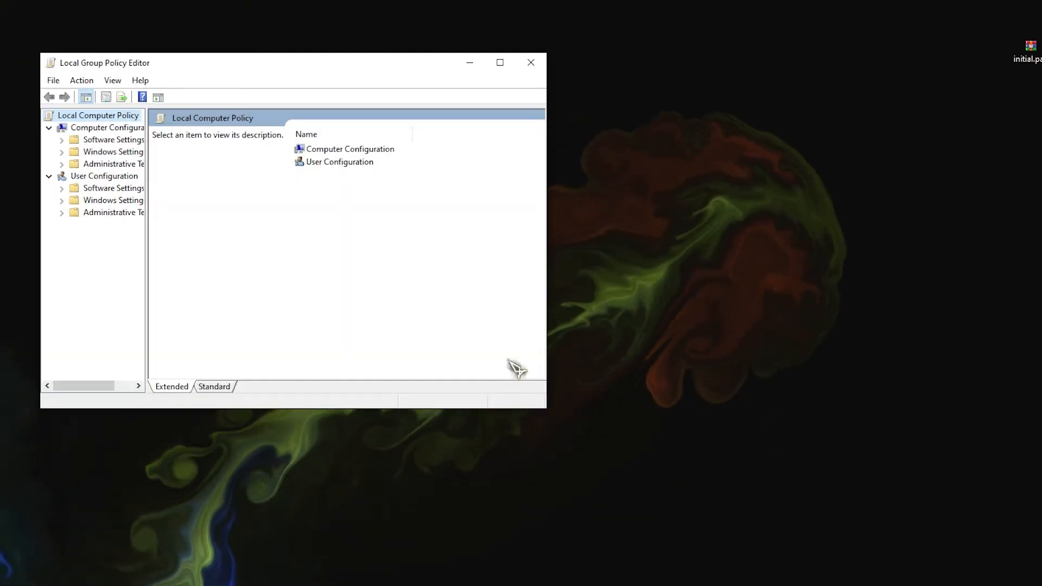
{"action": "mouse_move", "coordinate": [109, 184]}
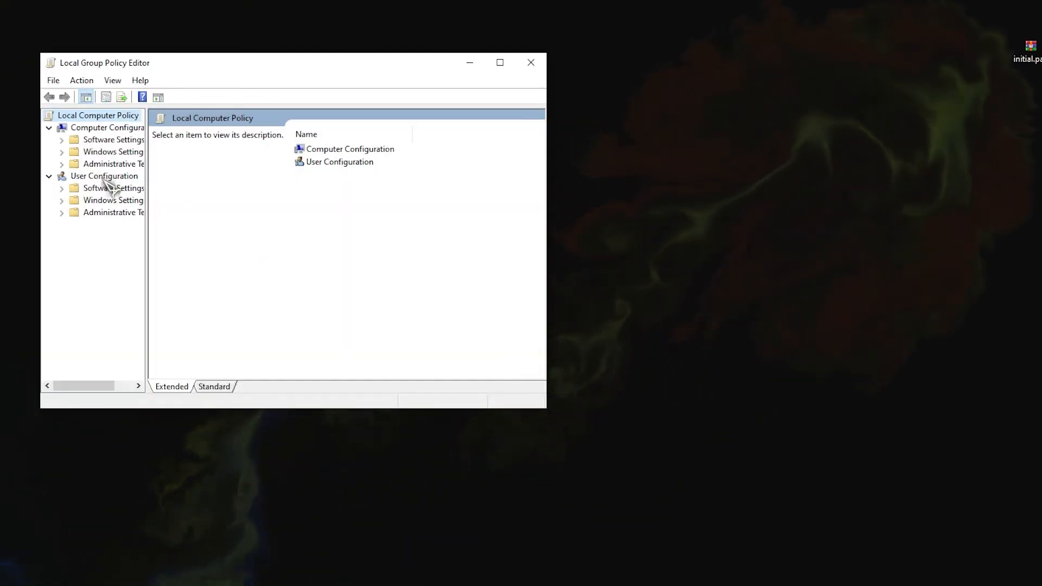
{"action": "left_click", "coordinate": [104, 175]}
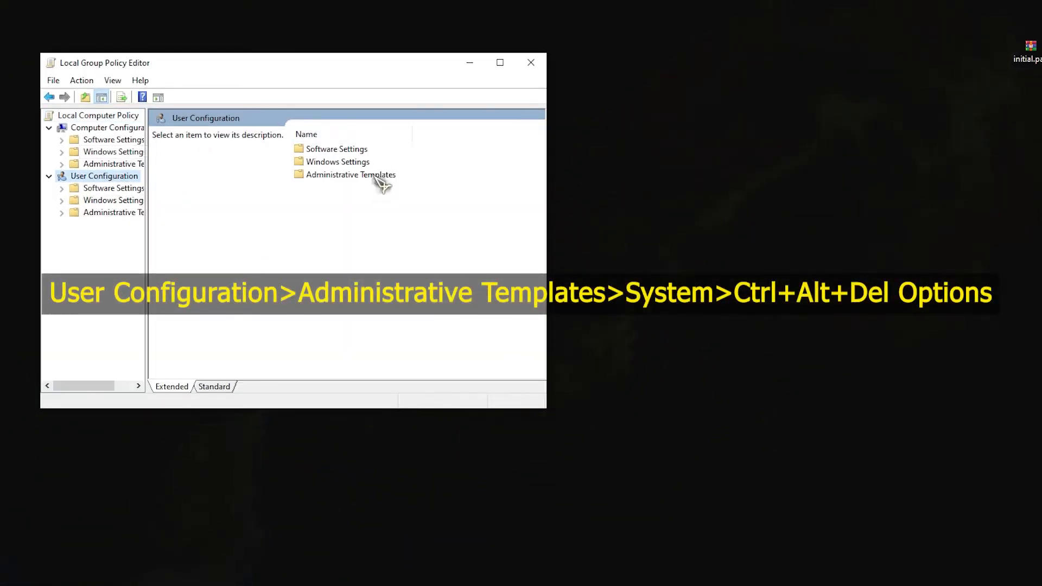
{"action": "double_click", "coordinate": [351, 174]}
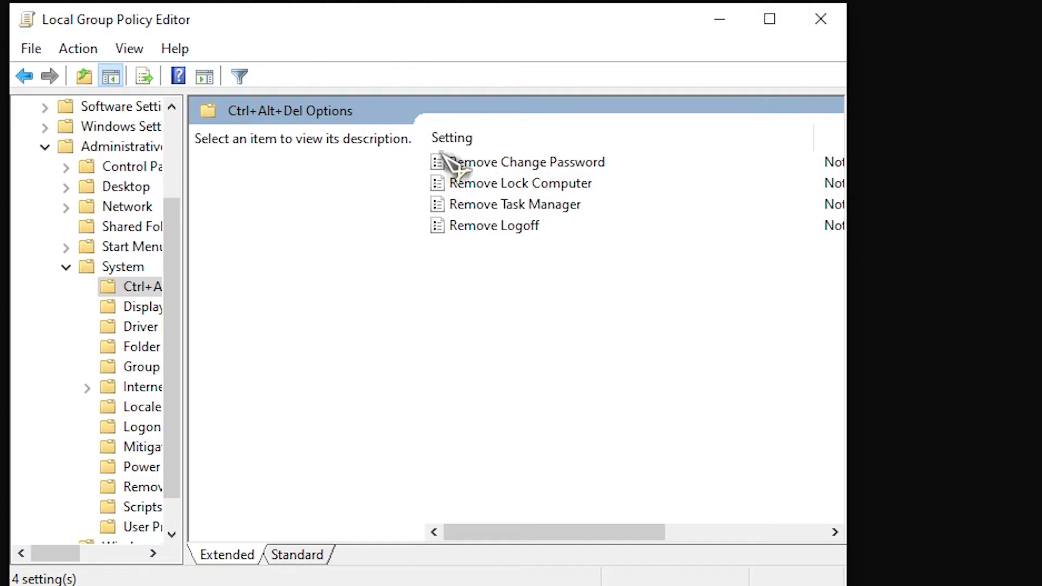
{"action": "mouse_move", "coordinate": [554, 531]}
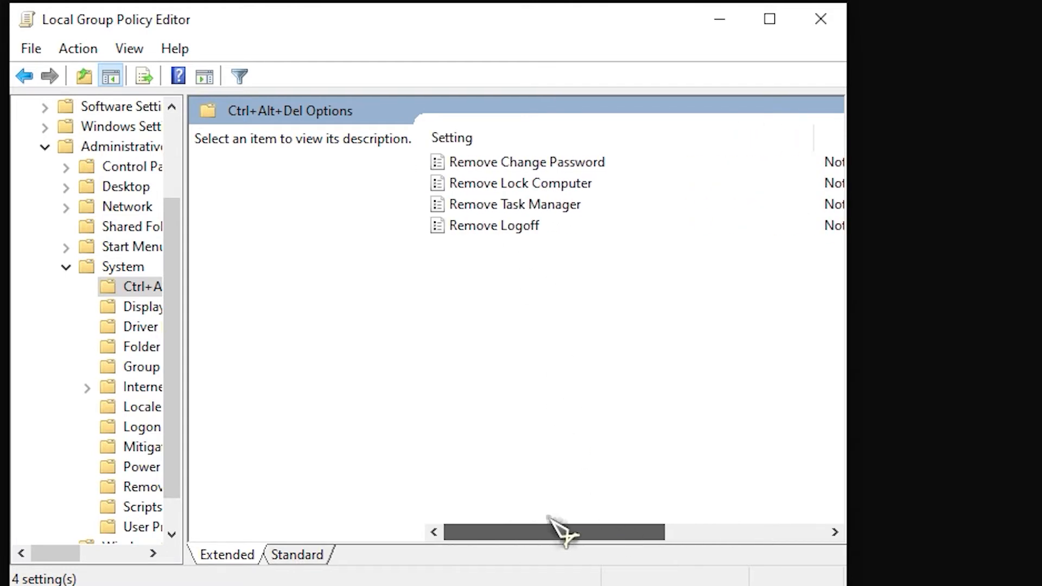
{"action": "scroll", "scroll_direction": "right", "scroll_amount": 3}
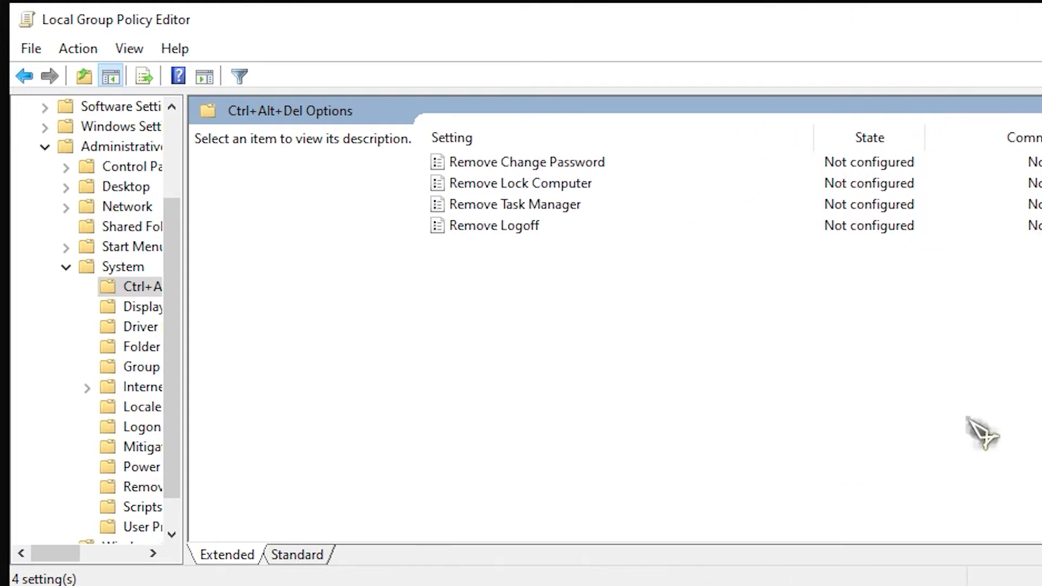
{"action": "left_click", "coordinate": [514, 204]}
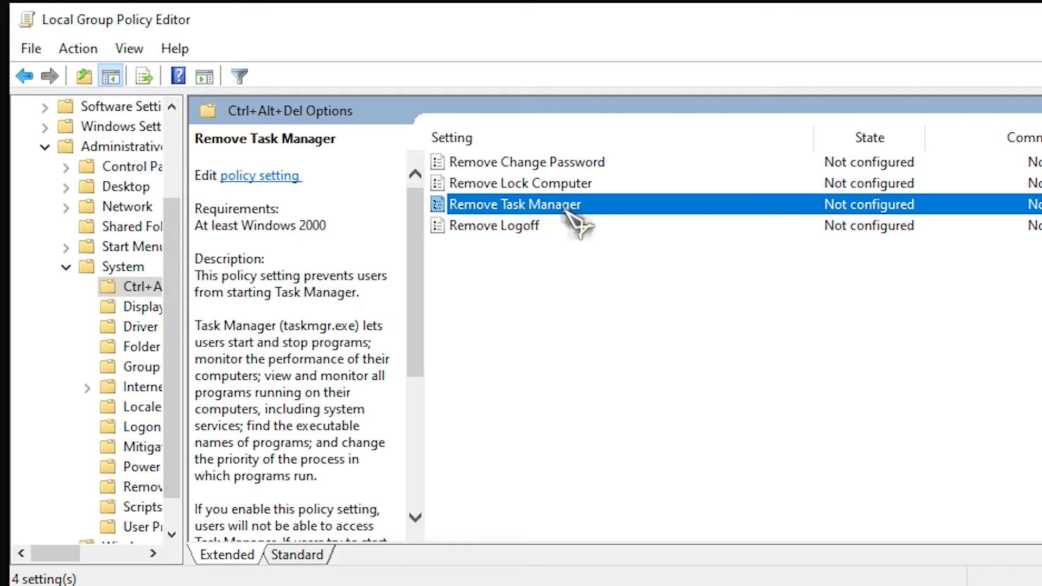
{"action": "double_click", "coordinate": [514, 204]}
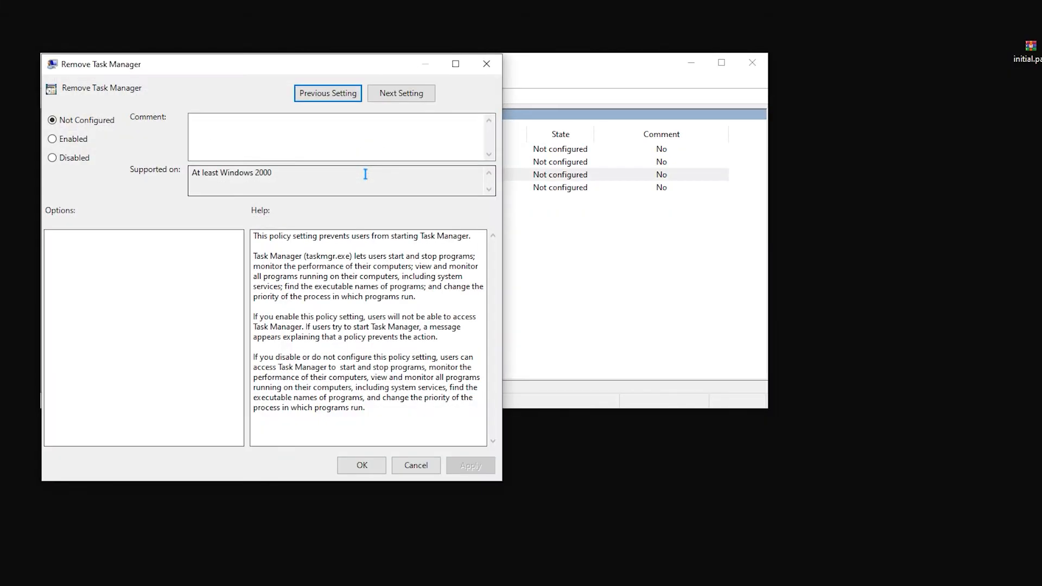
Step: Enable and apply Remove Task Manager, then revert it to Not Configured and confirm
{"action": "left_click", "coordinate": [51, 139]}
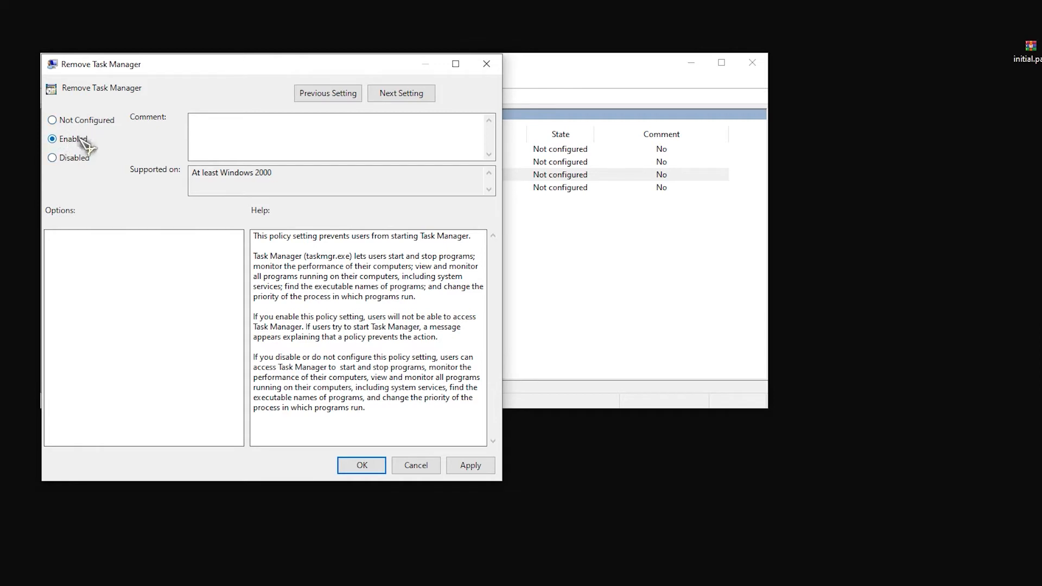
{"action": "left_click", "coordinate": [470, 466]}
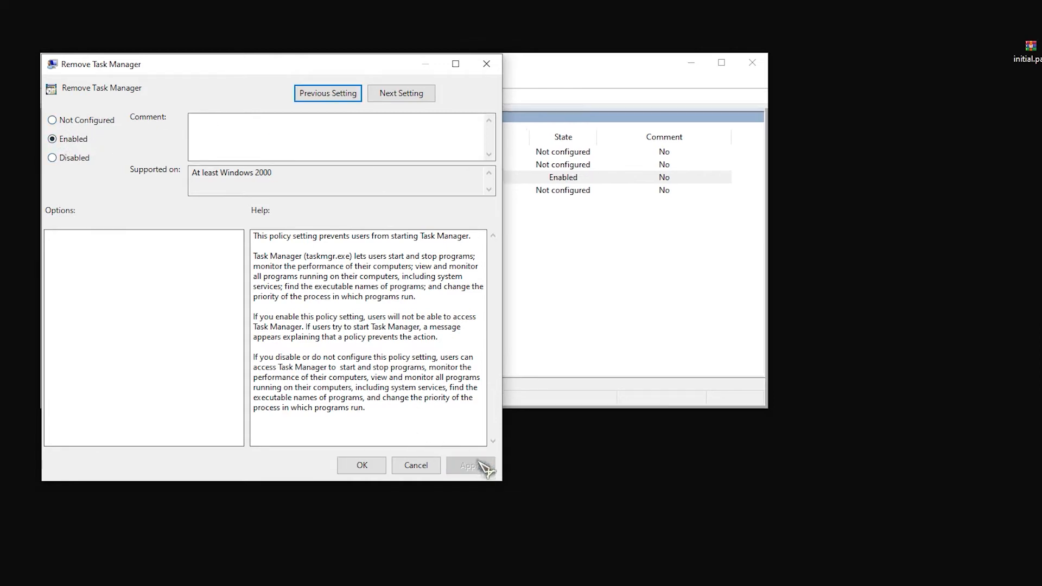
{"action": "left_click", "coordinate": [470, 465]}
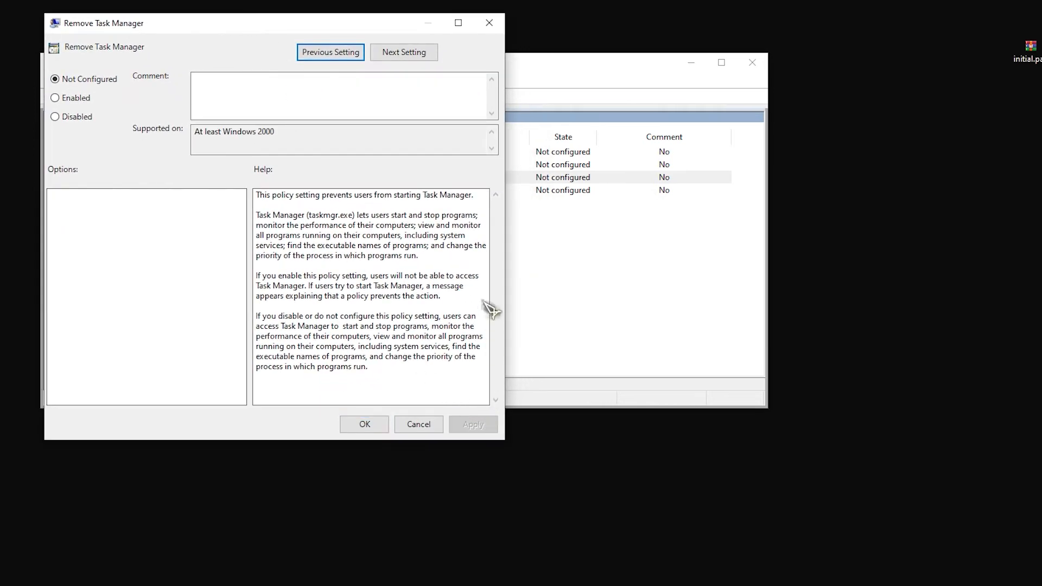
{"action": "mouse_move", "coordinate": [442, 188]}
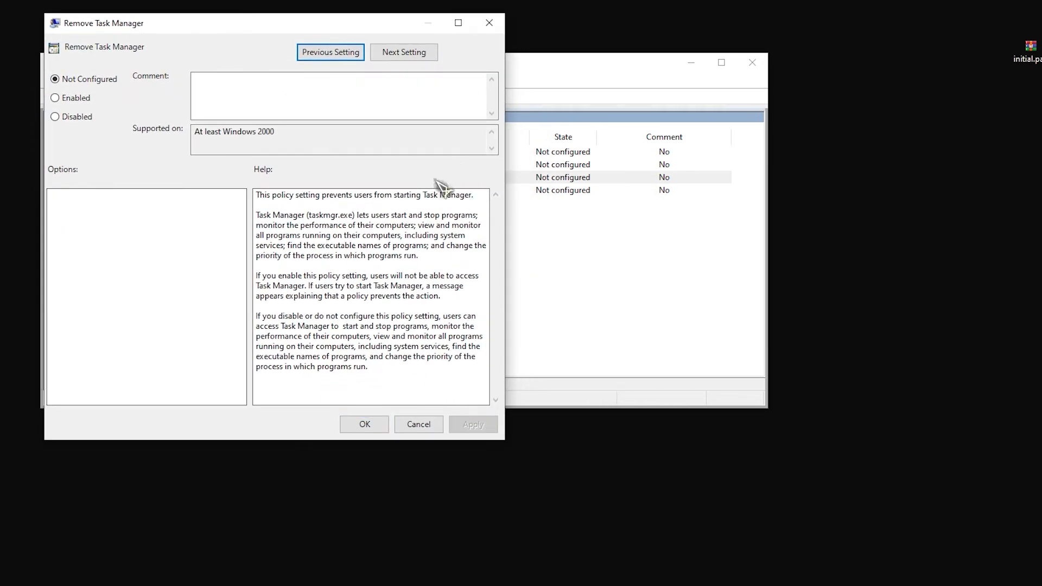
{"action": "left_click", "coordinate": [418, 424]}
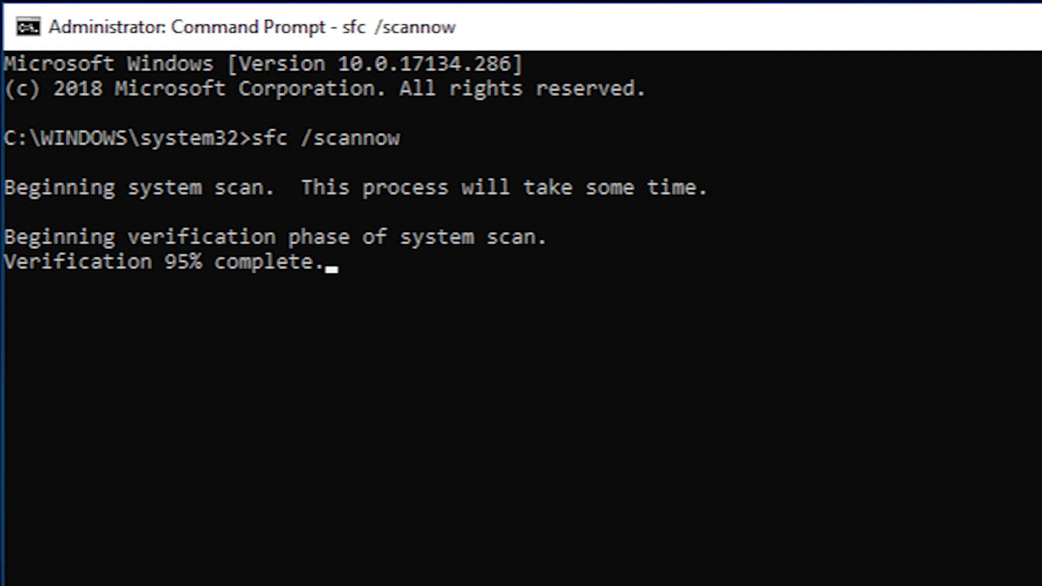
Step: Run Command Prompt as administrator from a cmd search and enter sfc /scannow
{"action": "left_click", "coordinate": [8, 577]}
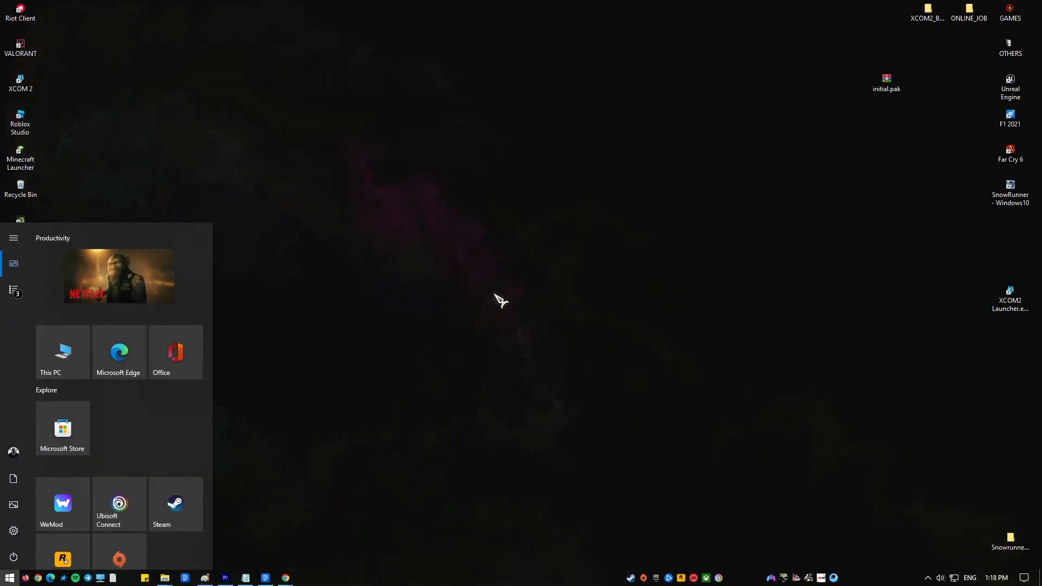
{"action": "type", "text": "cmd"}
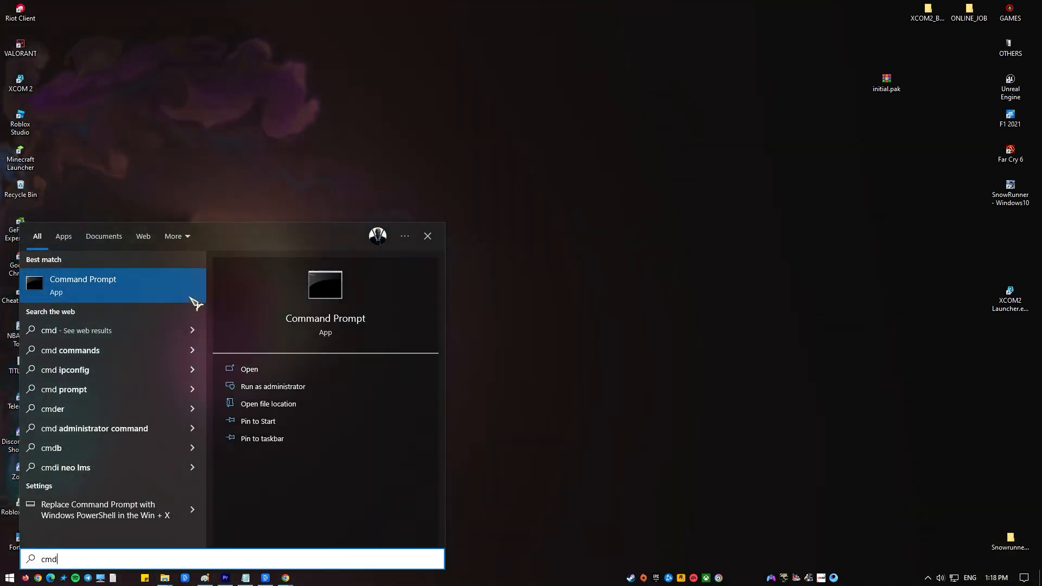
{"action": "left_click", "coordinate": [272, 386]}
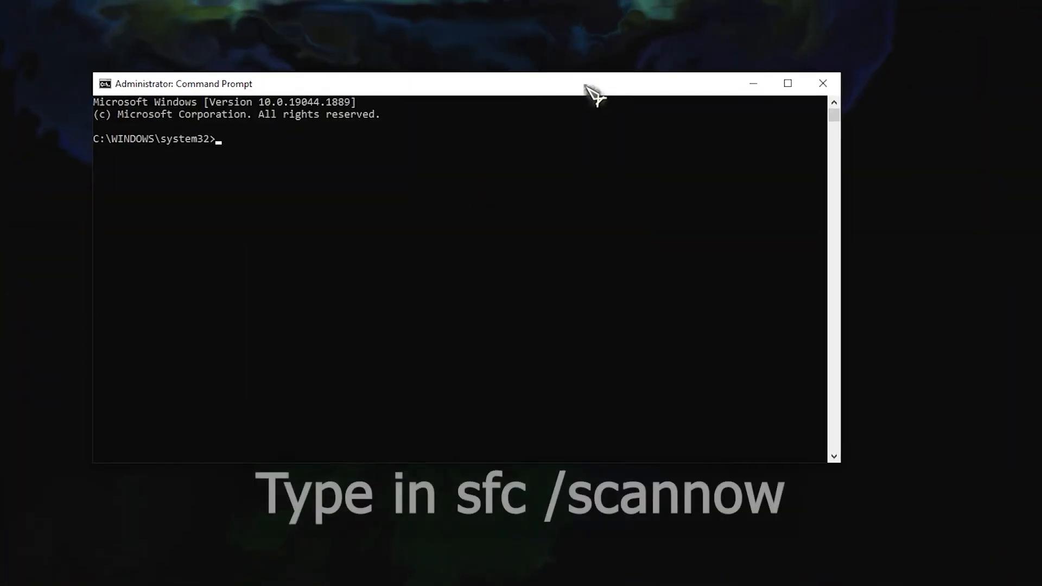
{"action": "type", "text": "sfc /scannow"}
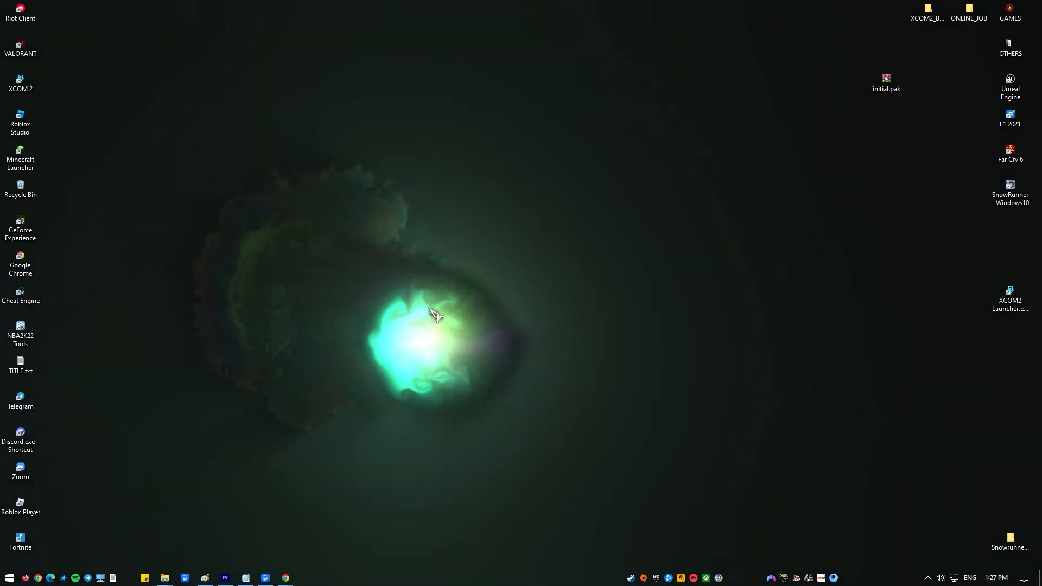
Step: Choose 'Add someone else to this PC' under Settings' Family & other users
{"action": "left_click", "coordinate": [8, 578]}
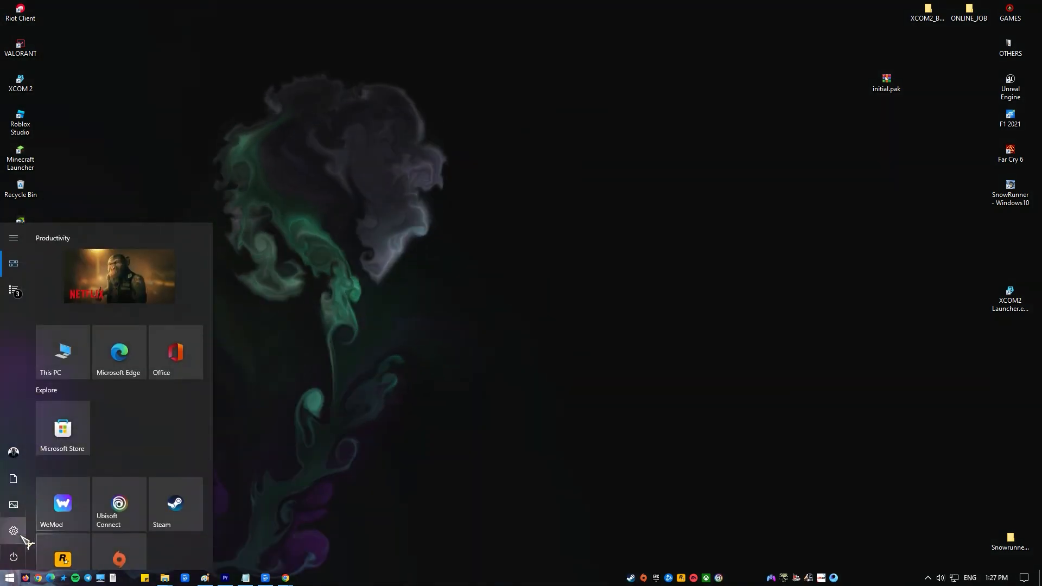
{"action": "left_click", "coordinate": [13, 530]}
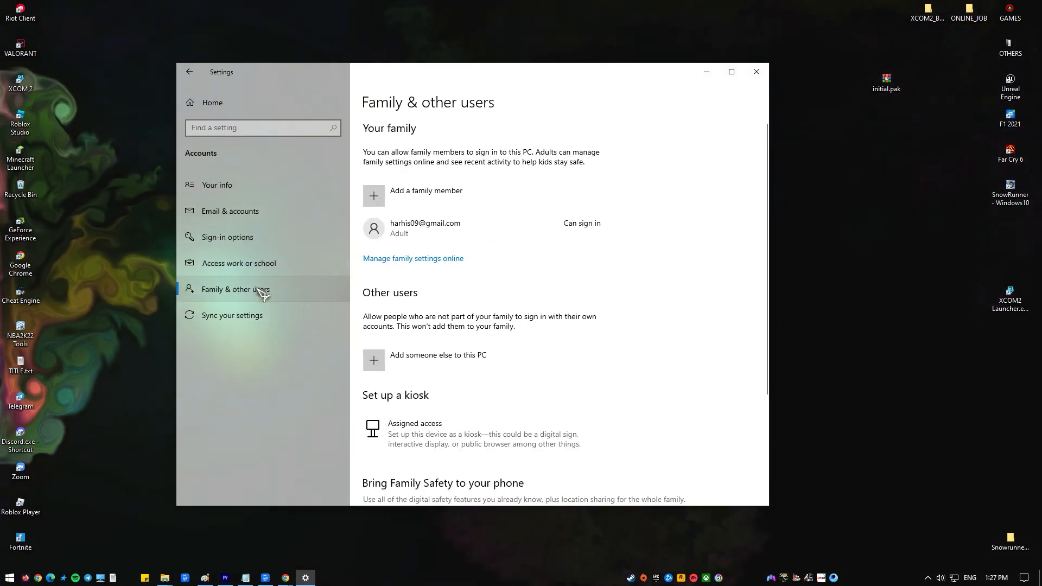
{"action": "scroll", "scroll_direction": "down", "scroll_amount": 3}
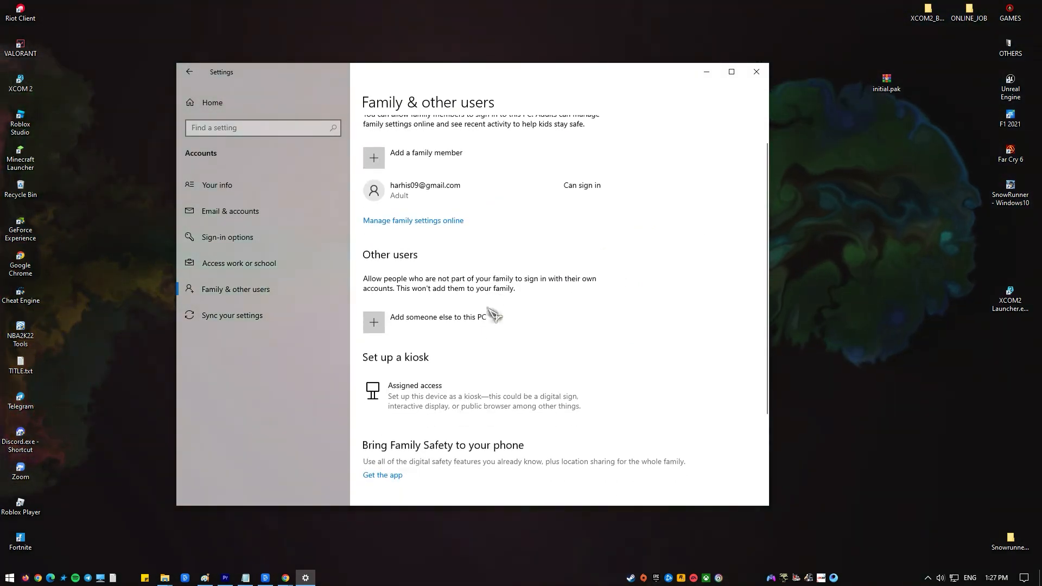
{"action": "scroll", "scroll_direction": "down", "scroll_amount": 3}
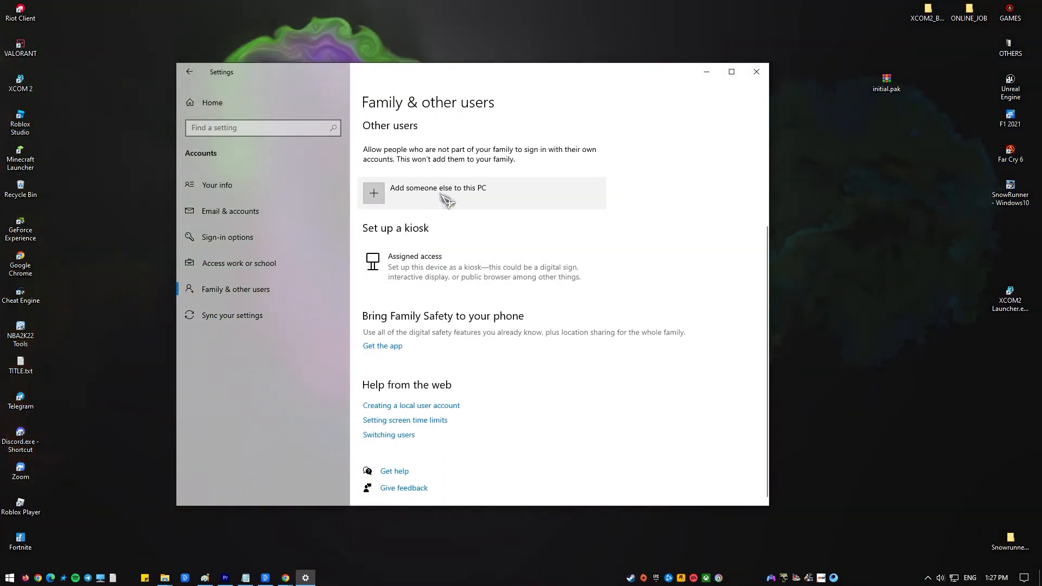
{"action": "left_click", "coordinate": [437, 187]}
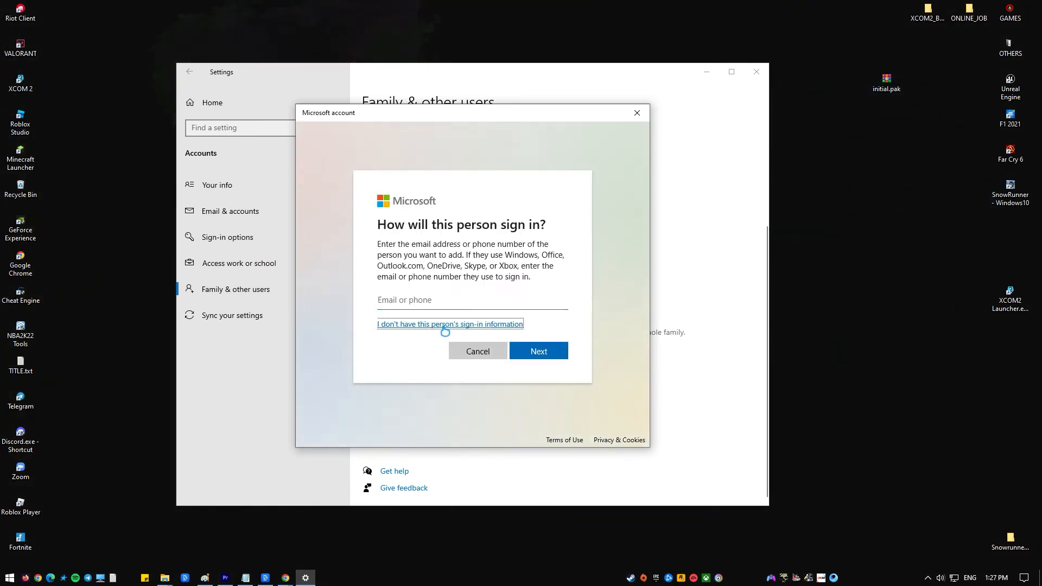
Step: Choose no sign-in information, enter 'this a sample account' as email, and submit
{"action": "left_click", "coordinate": [450, 325]}
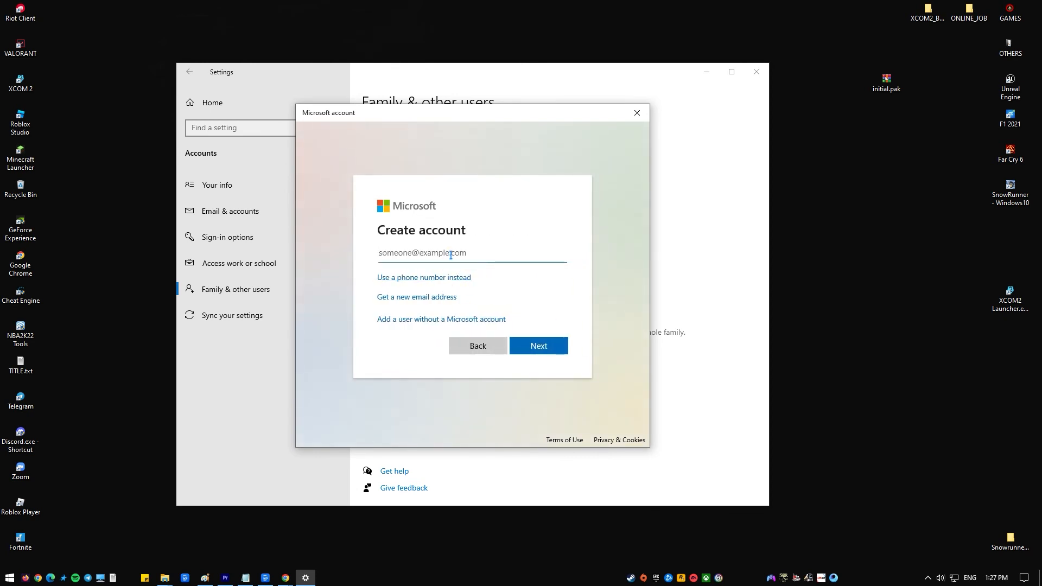
{"action": "type", "text": "thisis"}
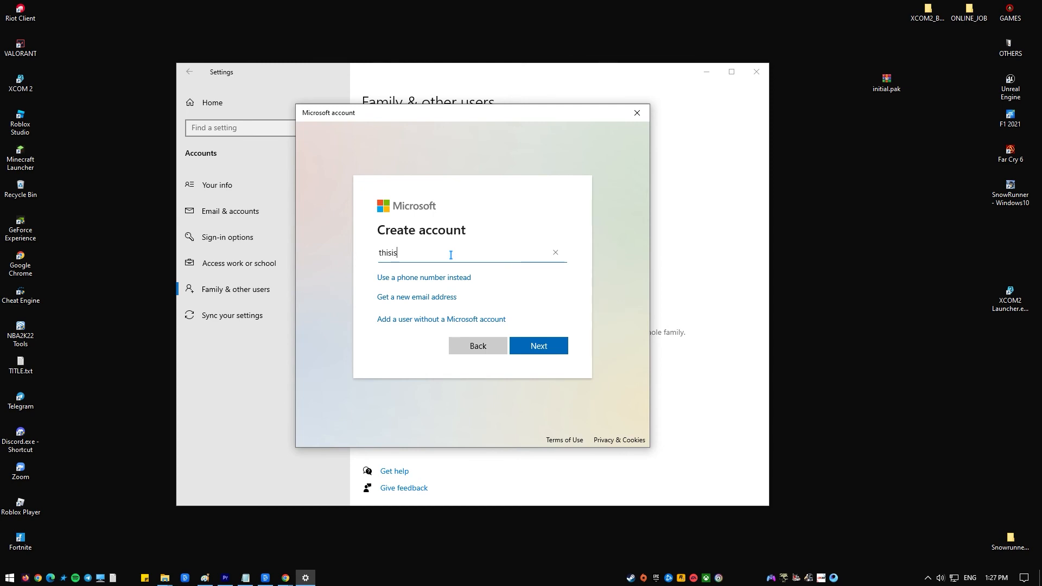
{"action": "type", "text": "a"}
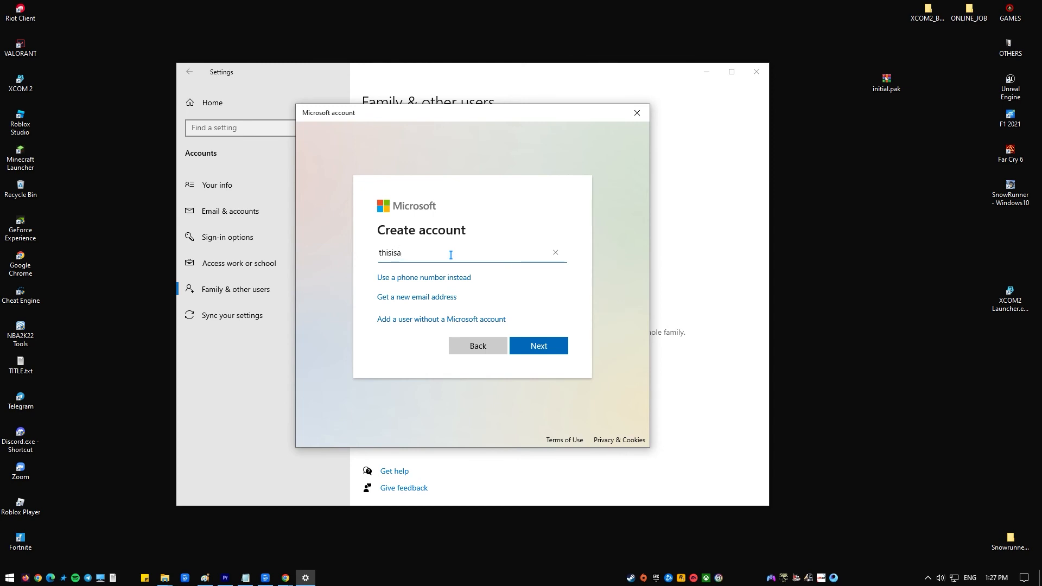
{"action": "type", "text": "sample"}
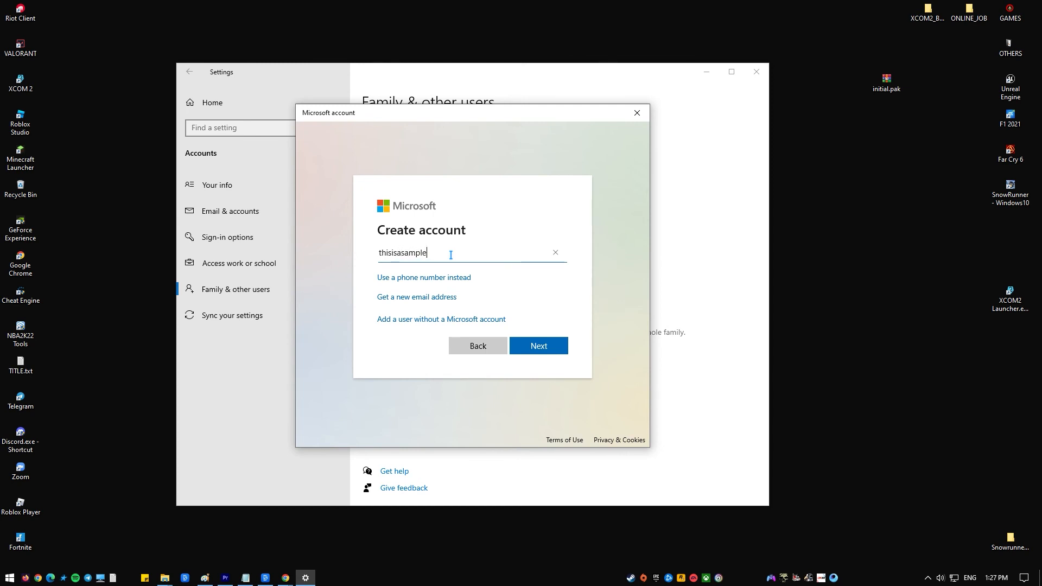
{"action": "type", "text": "account"}
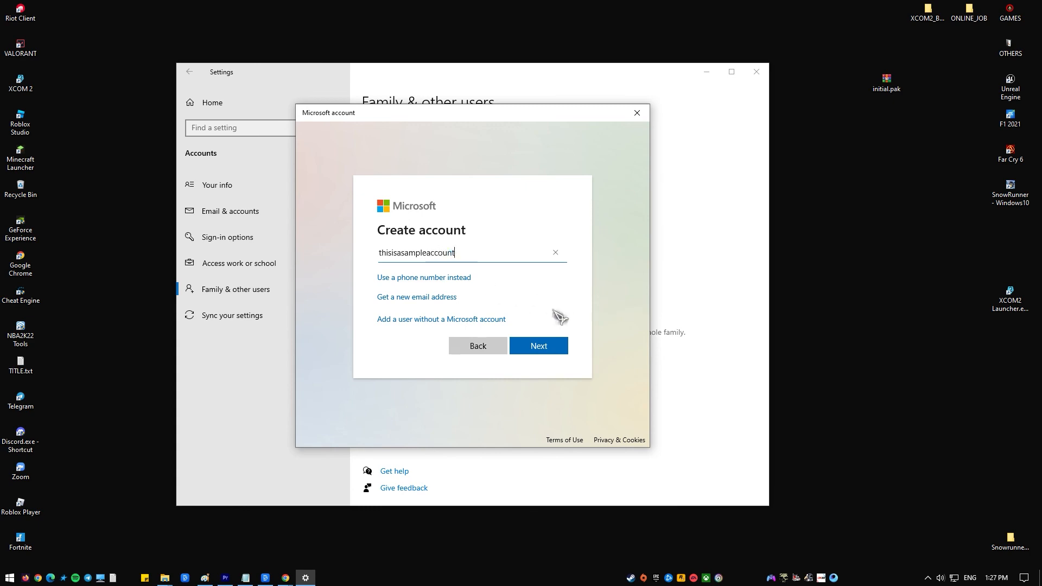
{"action": "left_click", "coordinate": [538, 346]}
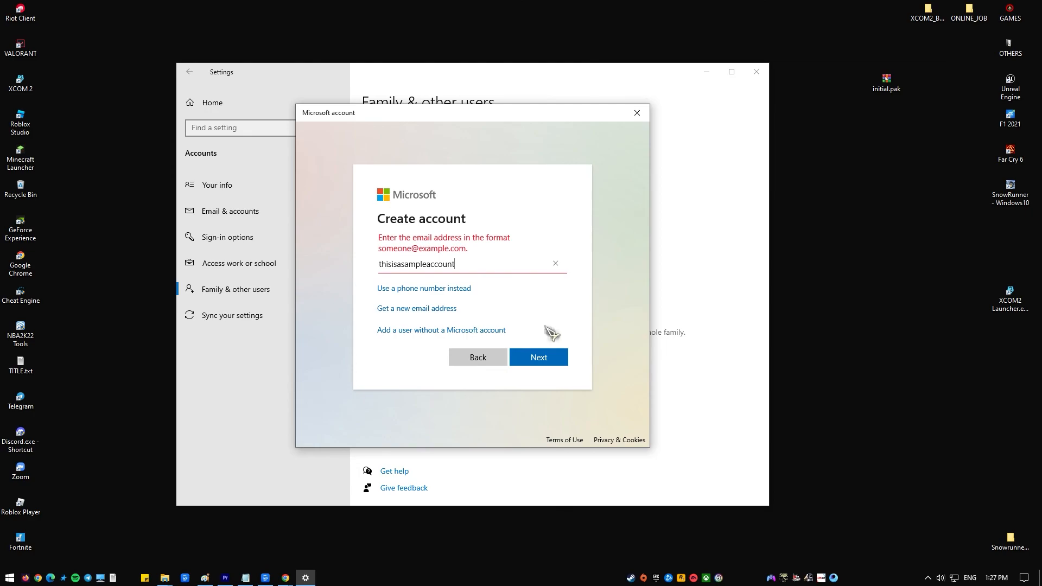